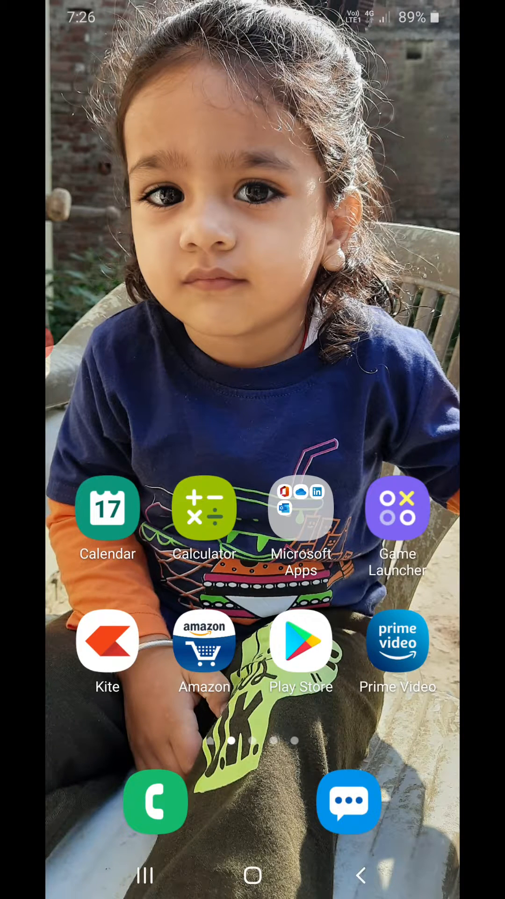
# Launch Prime Video and open the My Stuff watchlist showing two videos
pyautogui.click(398, 641)
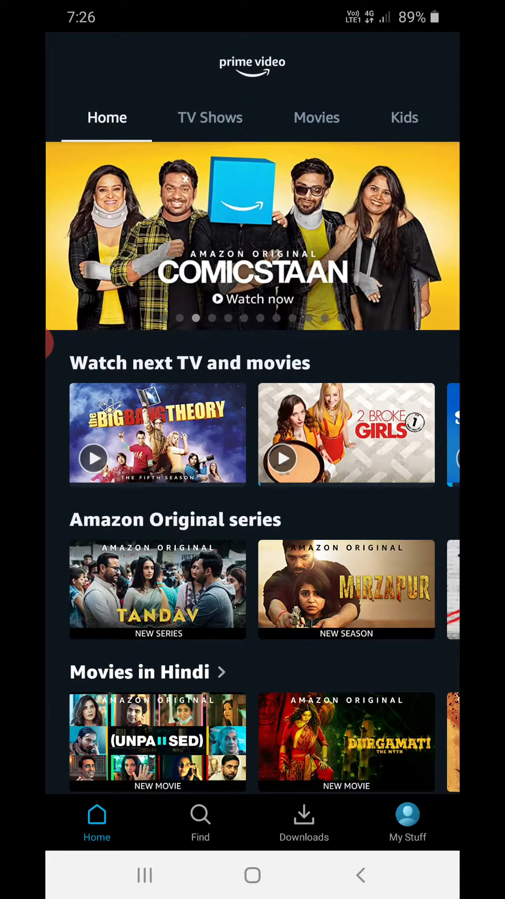
pyautogui.click(408, 823)
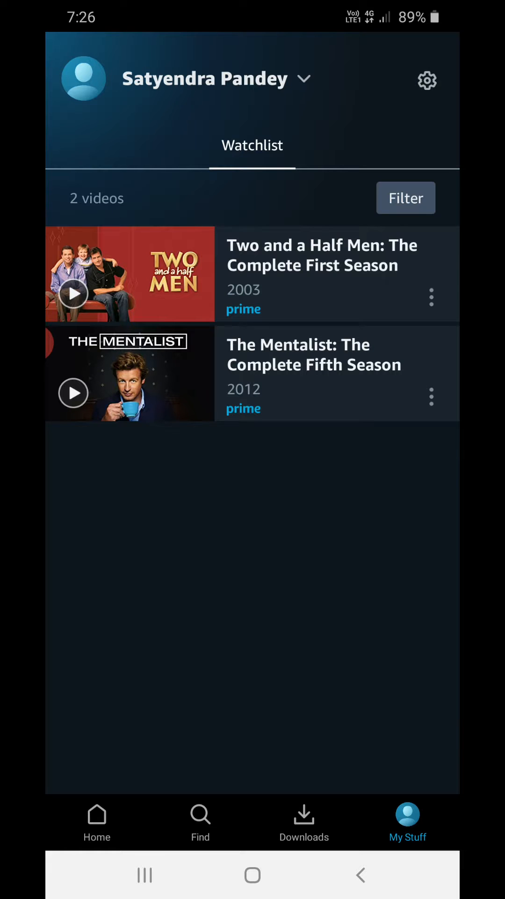
# Go to the app Settings, then into Stream & download
pyautogui.click(427, 80)
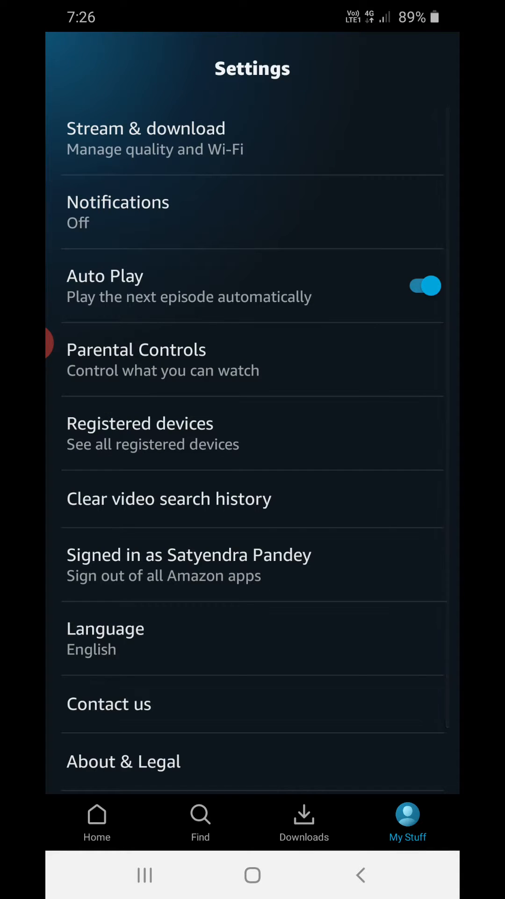
pyautogui.click(146, 137)
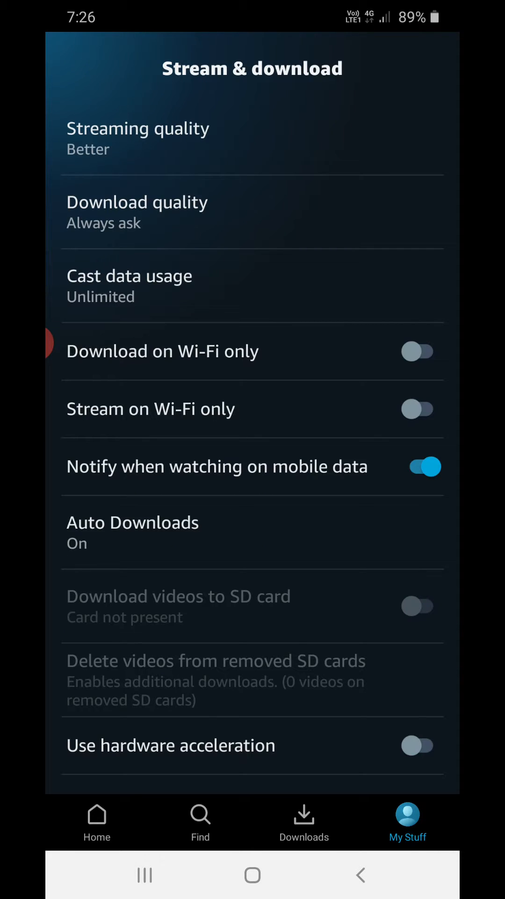
# Lower the streaming quality from Better, then return to the Prime Video Home page
pyautogui.click(138, 137)
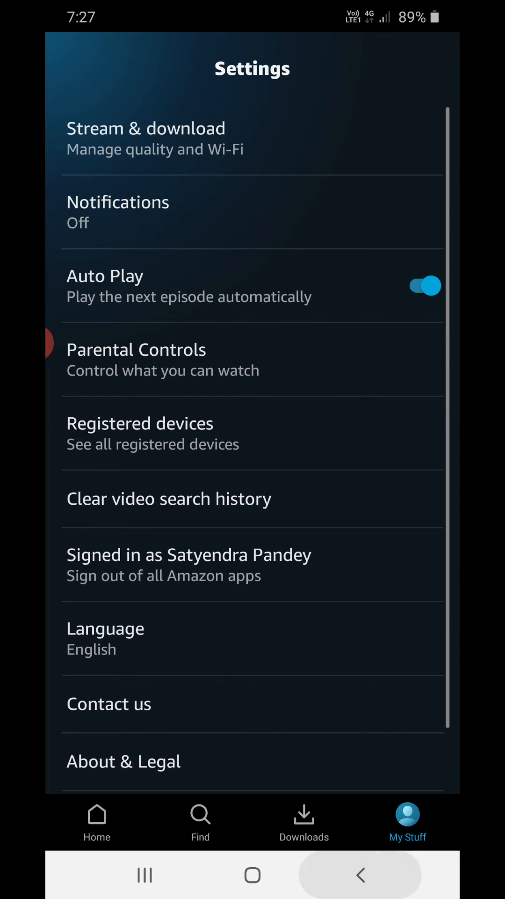
pyautogui.click(97, 820)
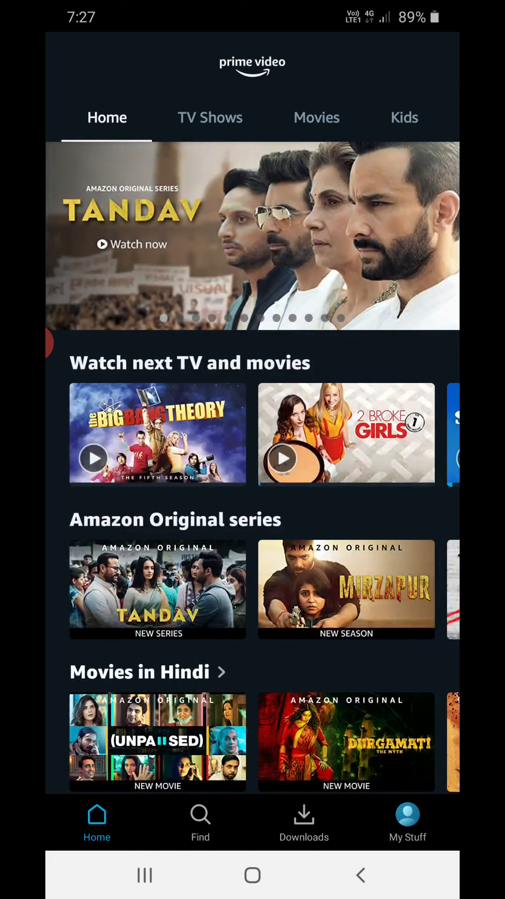